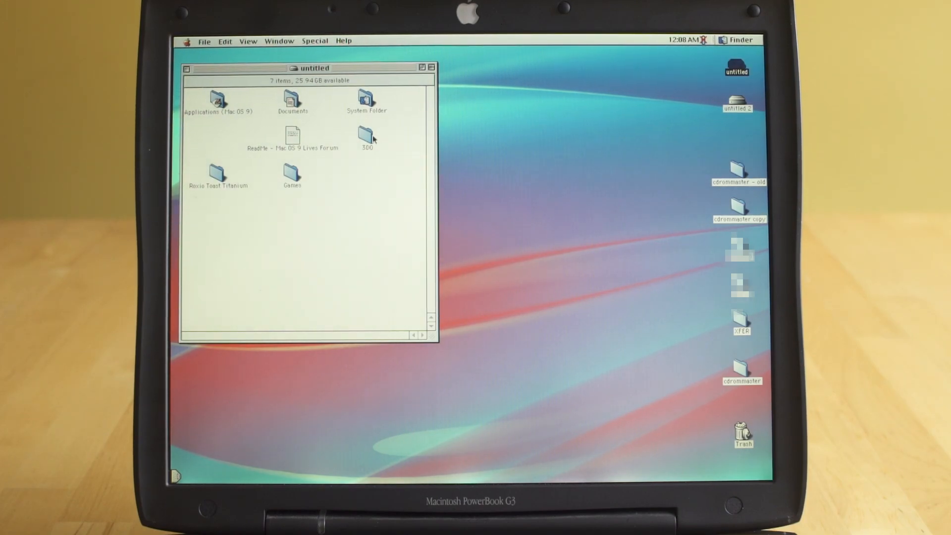
Open the UserStartup•3DO script inside the M2 3.1 SDK folder of the 3DO folder.
{"action": "double_click", "coordinate": [366, 135]}
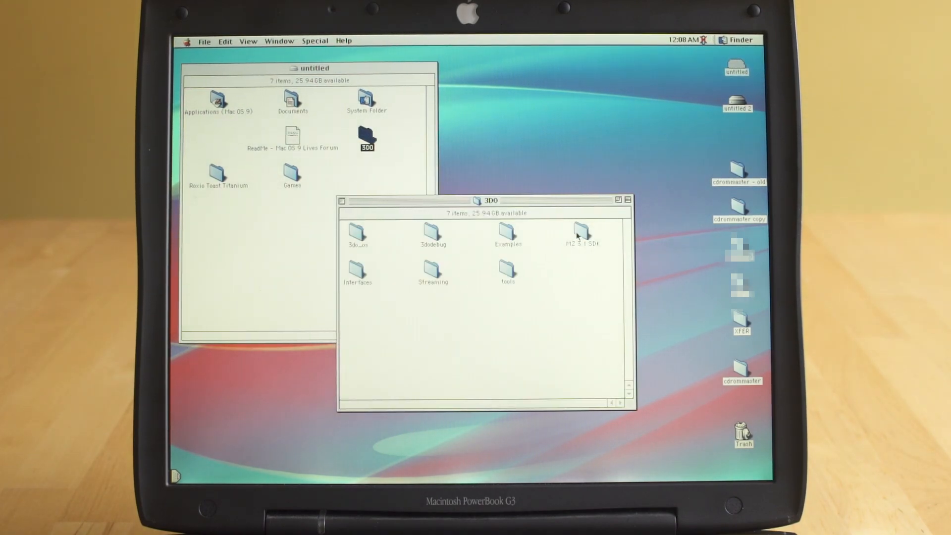
{"action": "double_click", "coordinate": [580, 233]}
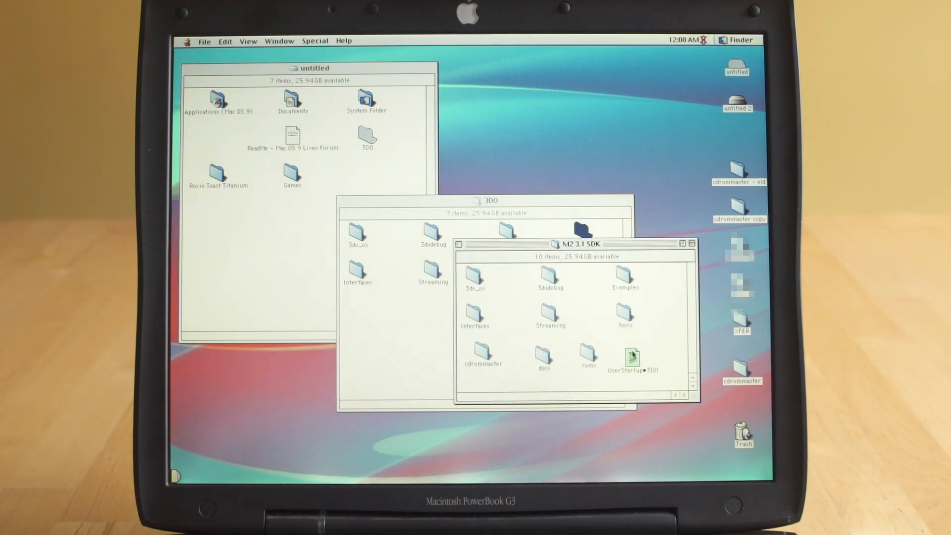
{"action": "double_click", "coordinate": [632, 357]}
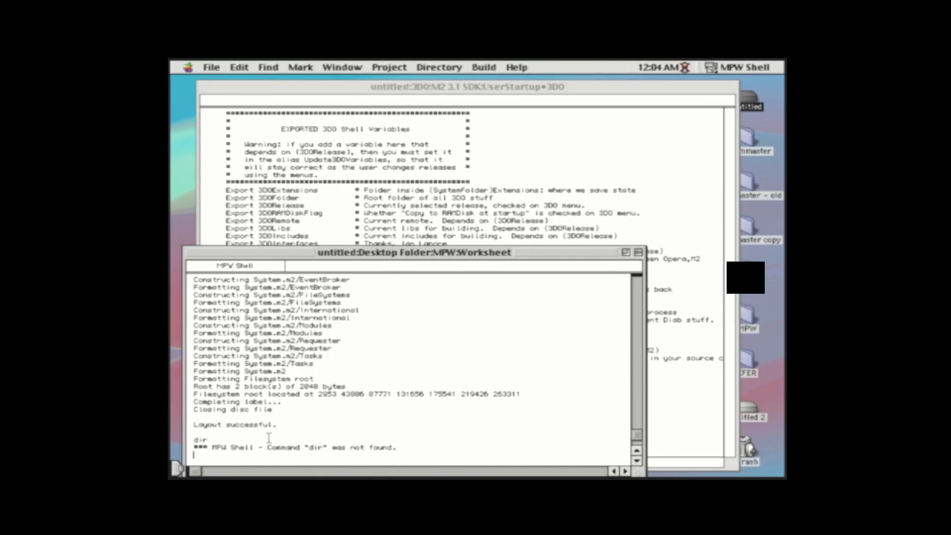
Enter 'test' and 'THIS IS WHERE YOU TYPE COMMANDS TO EXECUTE' in the MPW Worksheet.
{"action": "type", "text": "test"}
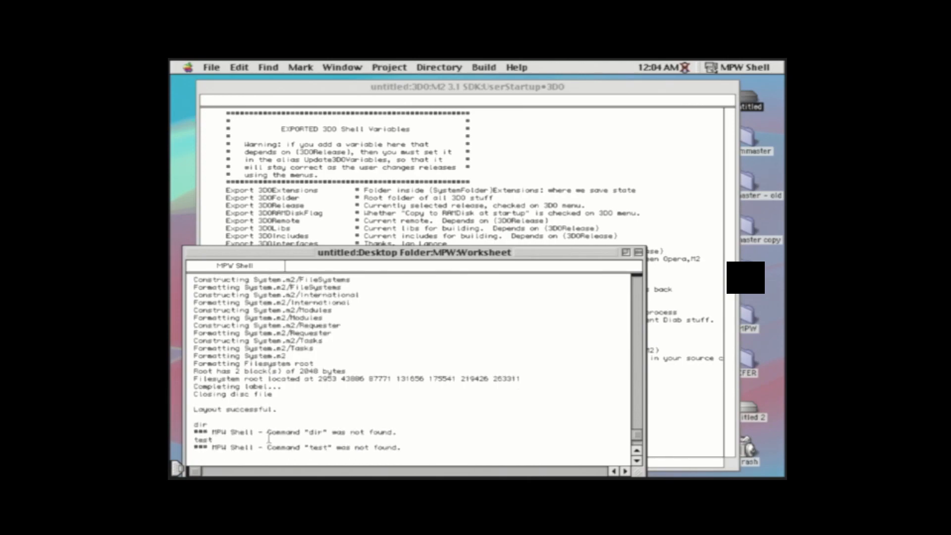
{"action": "type", "text": "THIS"}
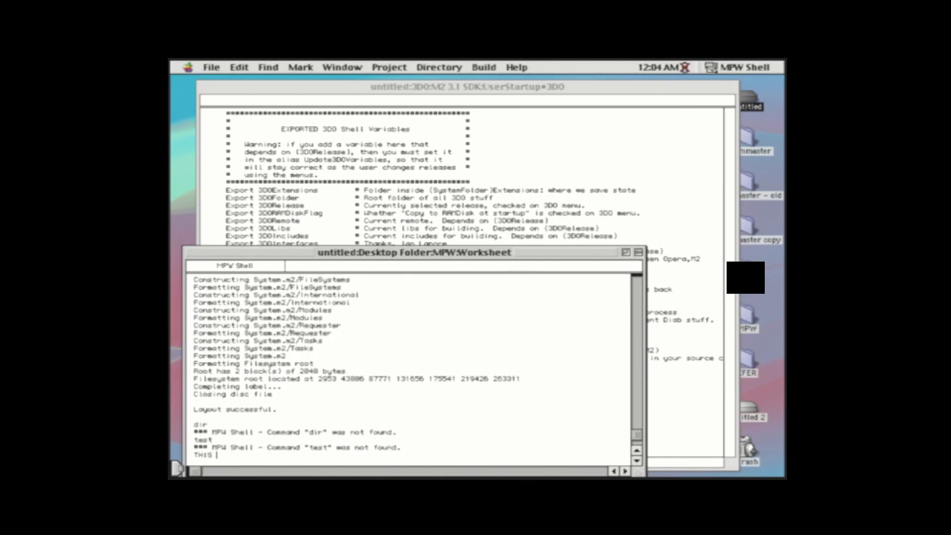
{"action": "type", "text": "IS WHERE YOU TYPE COMMANDS TO EXEC"}
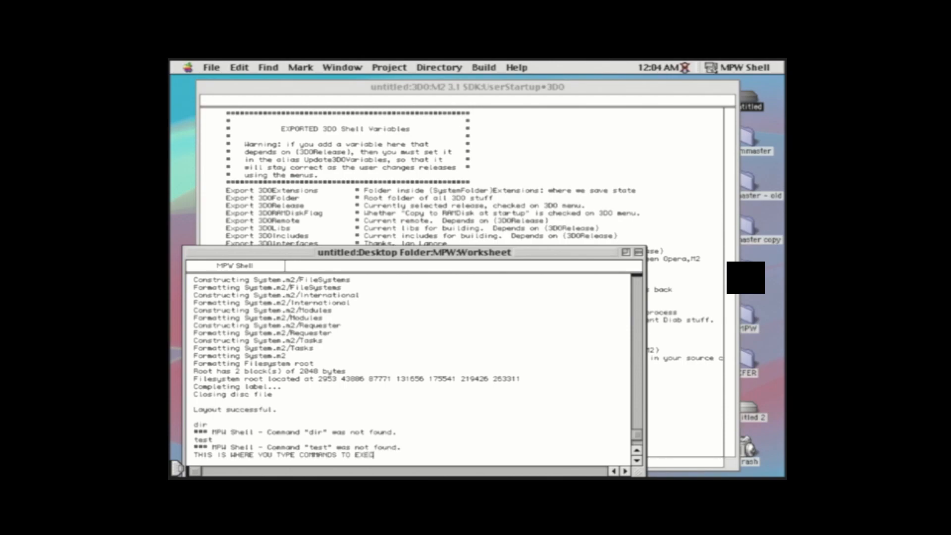
{"action": "type", "text": "UTE"}
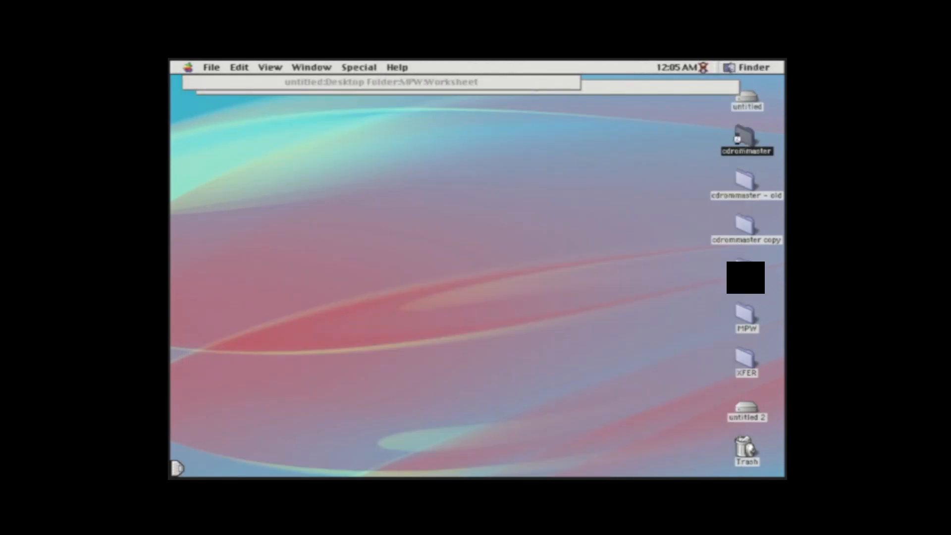
Browse from the cdrommaster disk through M2_3.1 into the takeme folder.
{"action": "double_click", "coordinate": [743, 139]}
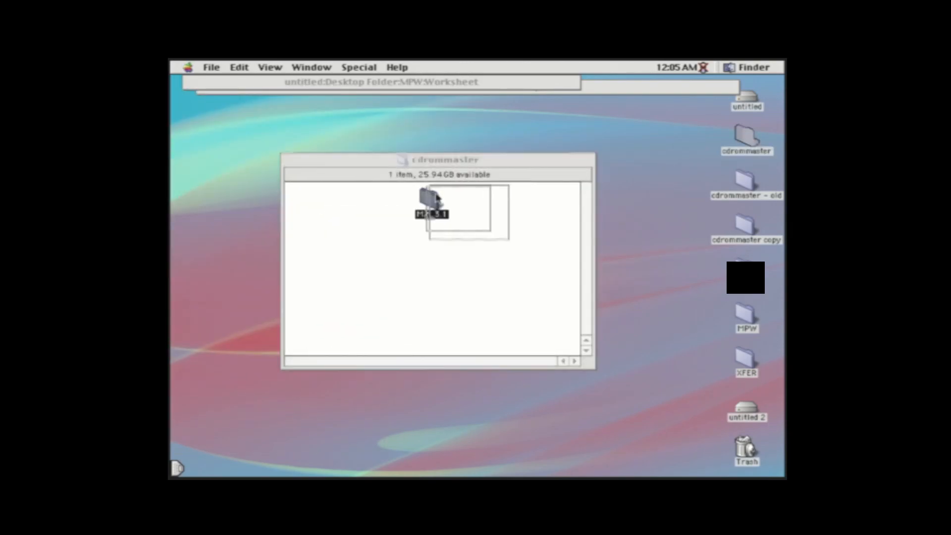
{"action": "double_click", "coordinate": [428, 206]}
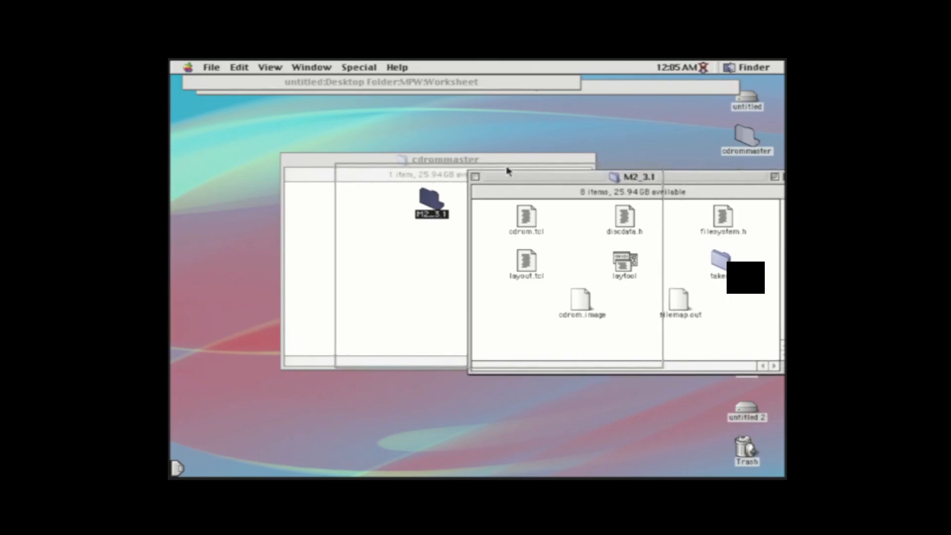
{"action": "left_click_drag", "start_coordinate": [617, 176], "coordinate": [442, 208]}
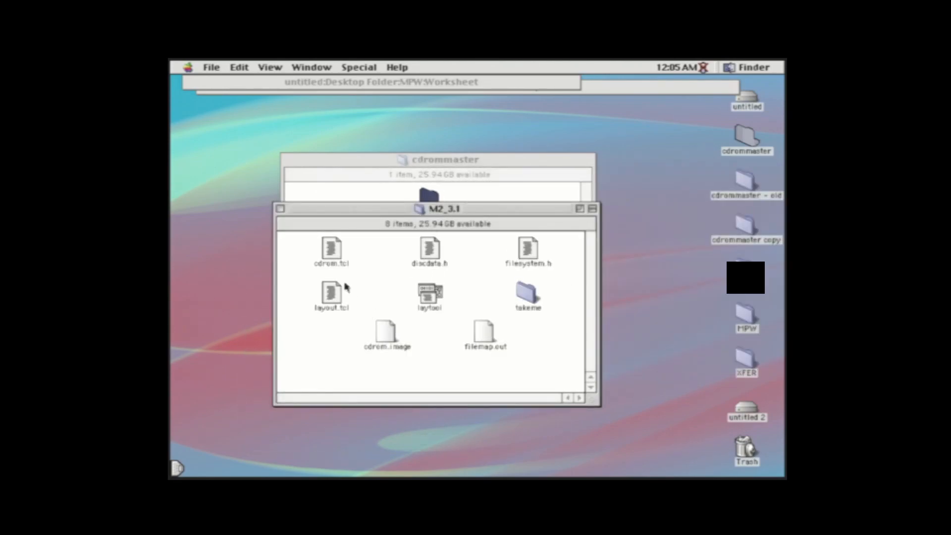
{"action": "mouse_move", "coordinate": [532, 297]}
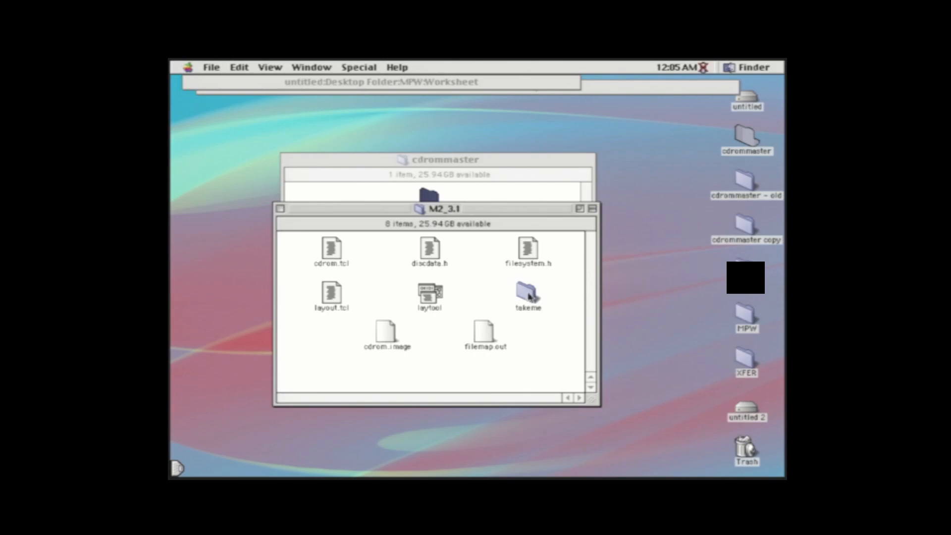
{"action": "double_click", "coordinate": [525, 293]}
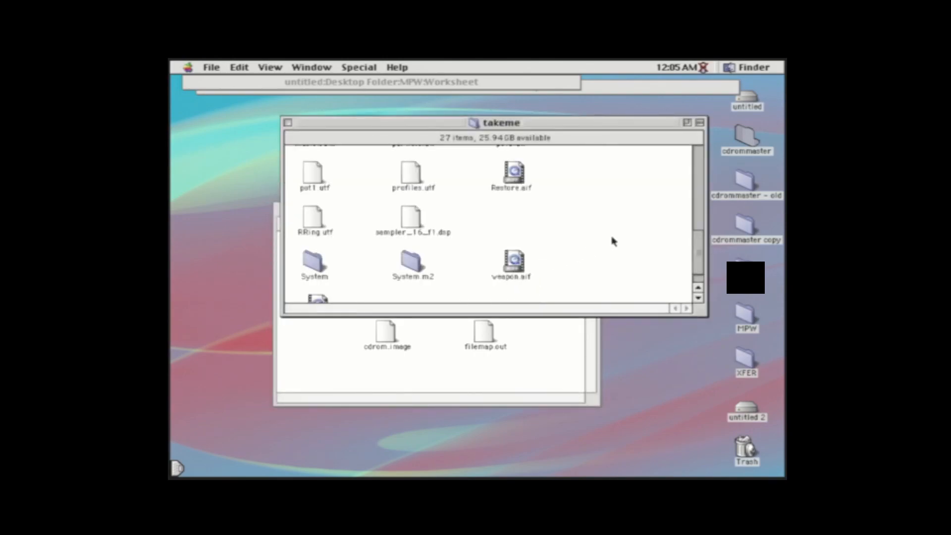
{"action": "mouse_move", "coordinate": [546, 236]}
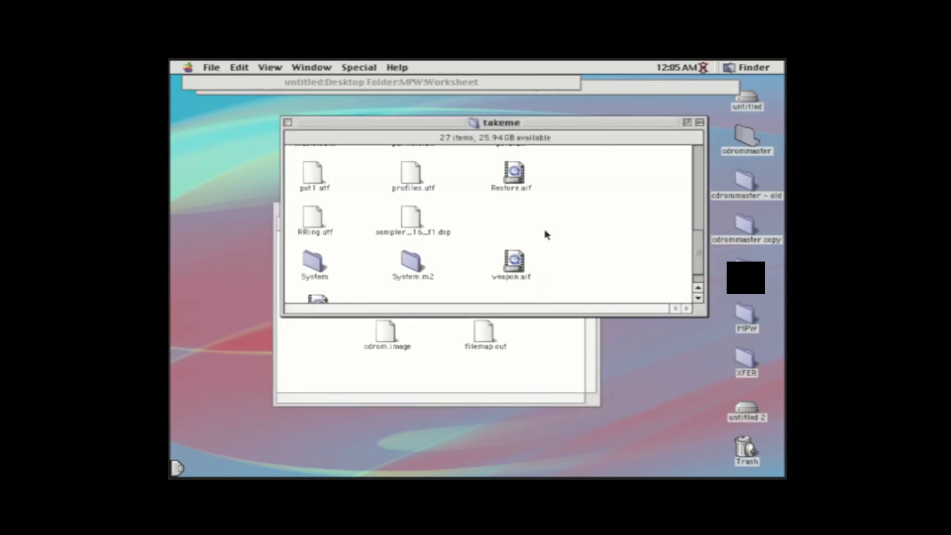
{"action": "mouse_move", "coordinate": [293, 122]}
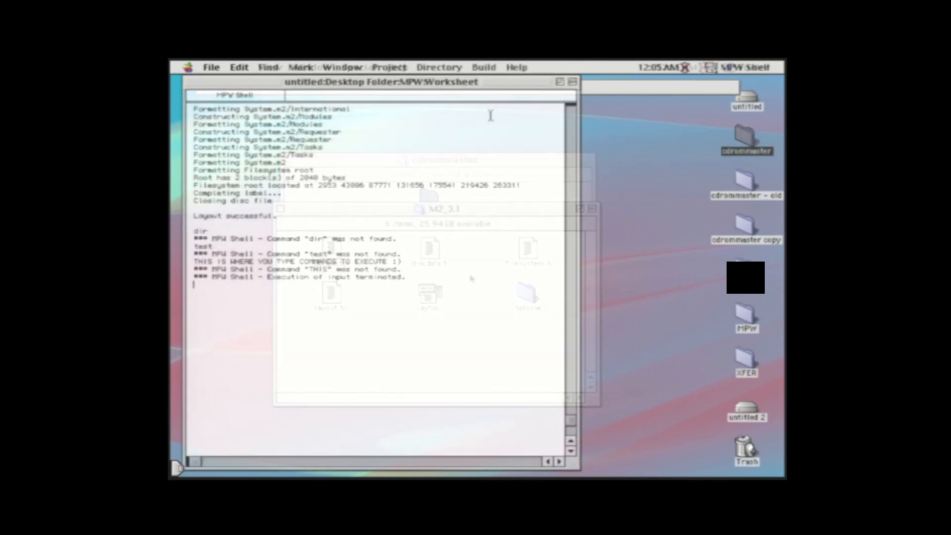
Set the working directory, then run 'laytool < cdrom.tcl' to build the CD image.
{"action": "left_click", "coordinate": [440, 68]}
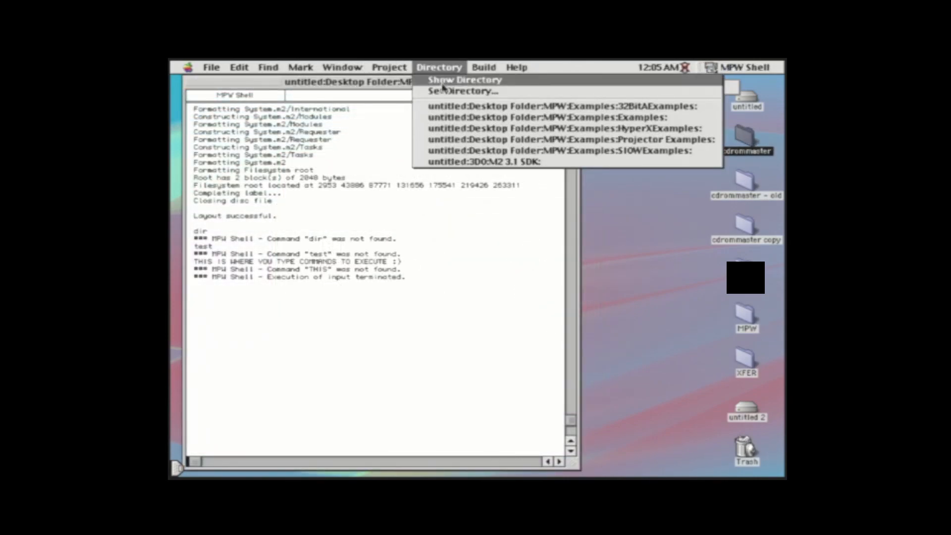
{"action": "left_click", "coordinate": [458, 91]}
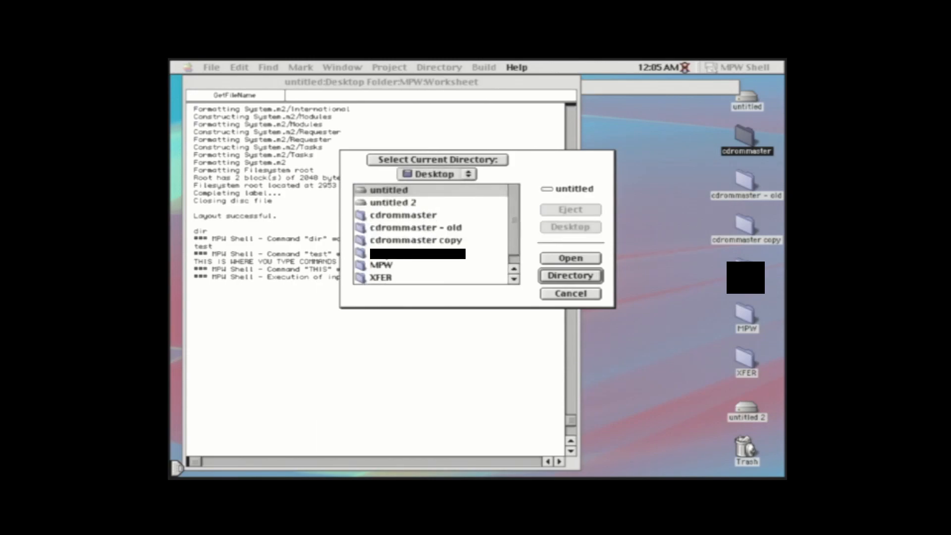
{"action": "double_click", "coordinate": [402, 215]}
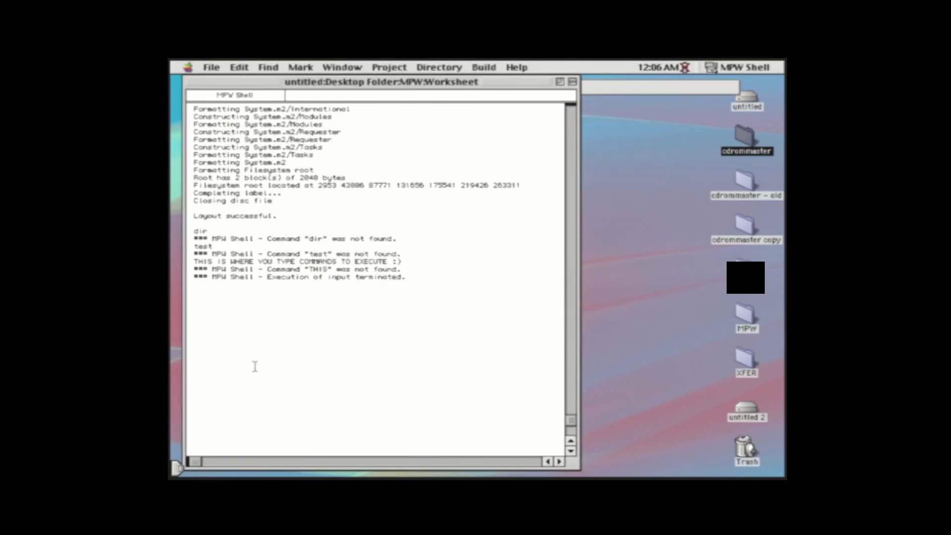
{"action": "type", "text": "laytool < cdrom."}
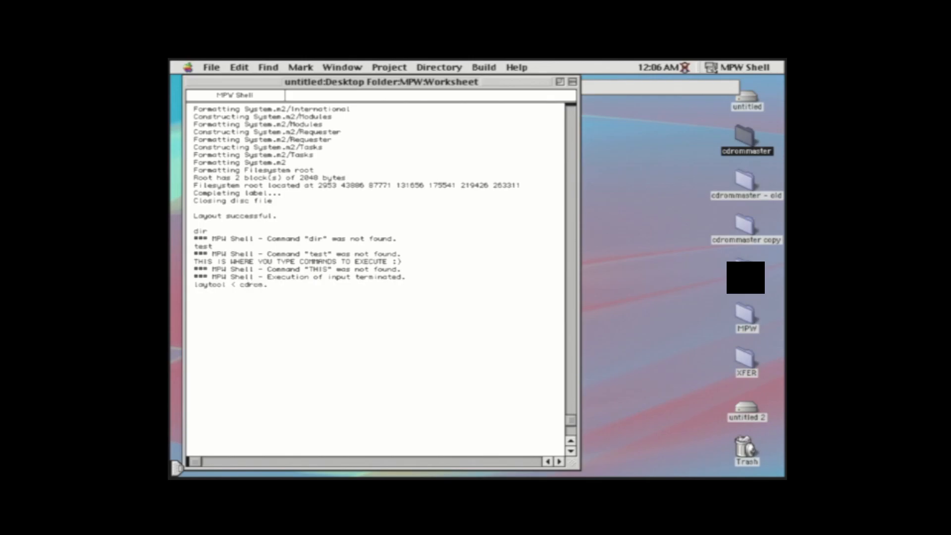
{"action": "type", "text": "tcl"}
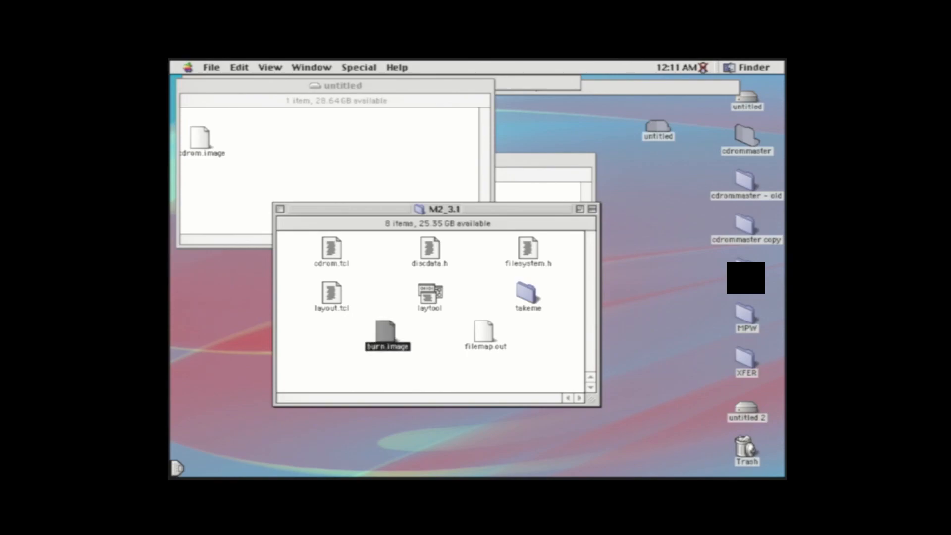
{"action": "mouse_move", "coordinate": [394, 323]}
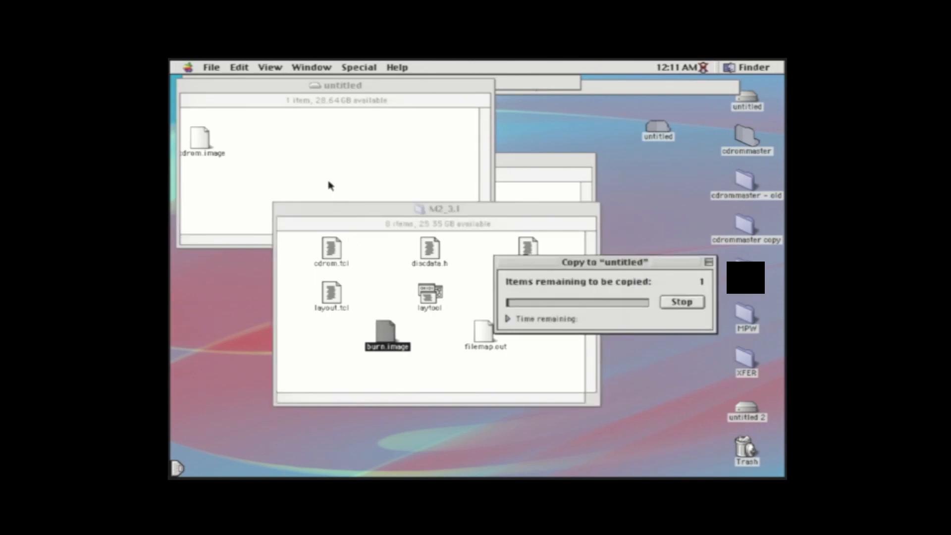
{"action": "mouse_move", "coordinate": [508, 318]}
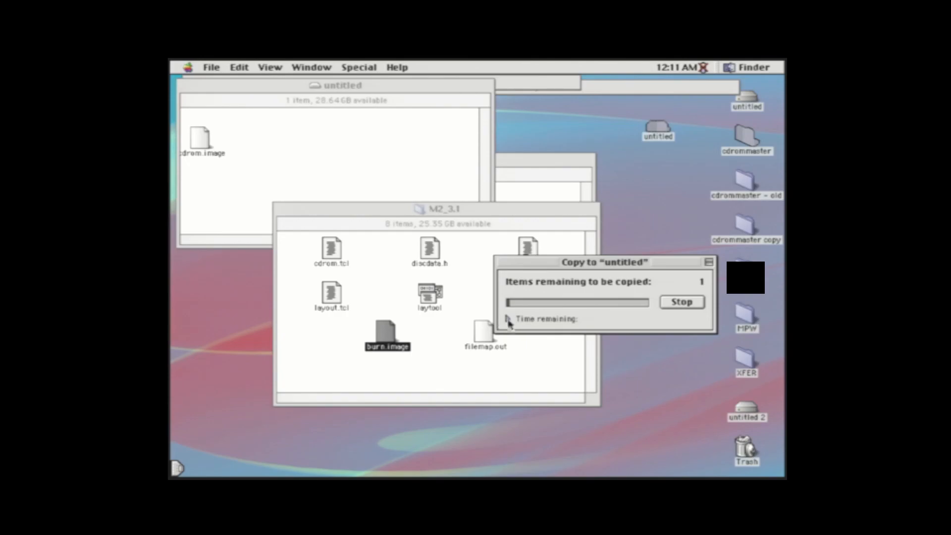
Show the estimated time remaining while burn.image copies to the untitled disk.
{"action": "left_click", "coordinate": [508, 319]}
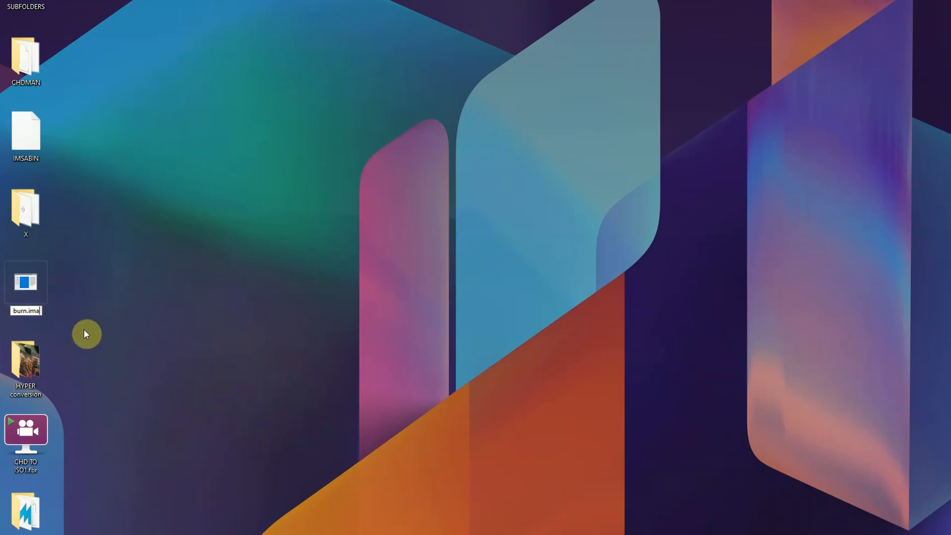
Rename the image to burn.iso and browse into the folder holding it.
{"action": "type", "text": "so"}
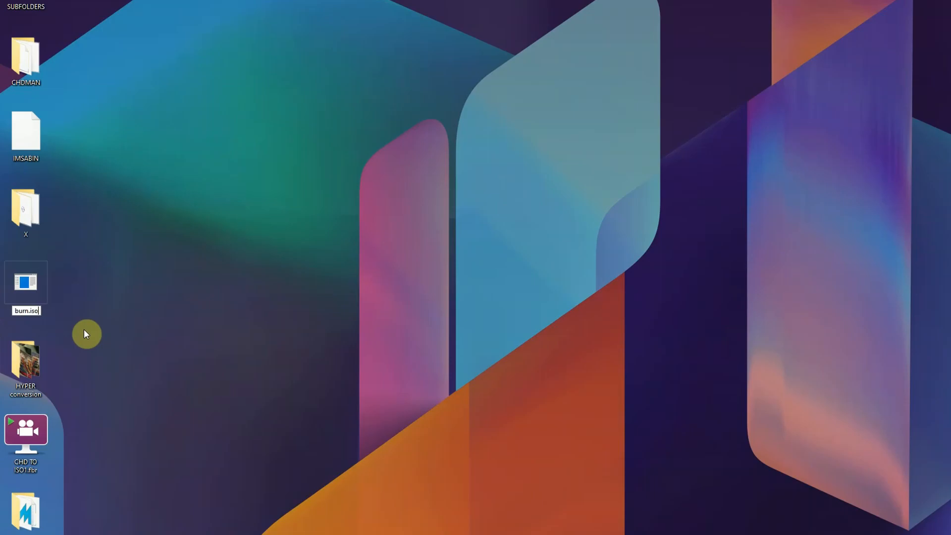
{"action": "key", "text": "Enter"}
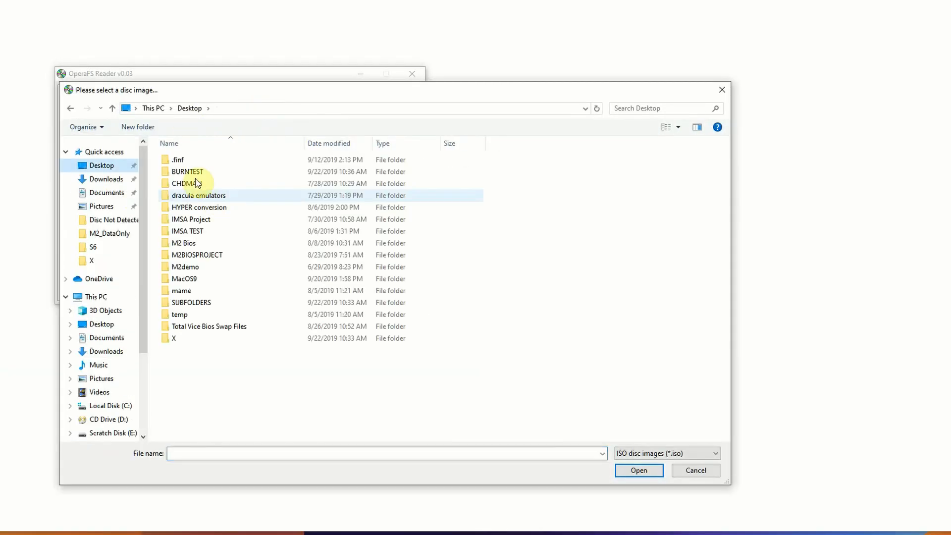
{"action": "double_click", "coordinate": [186, 171]}
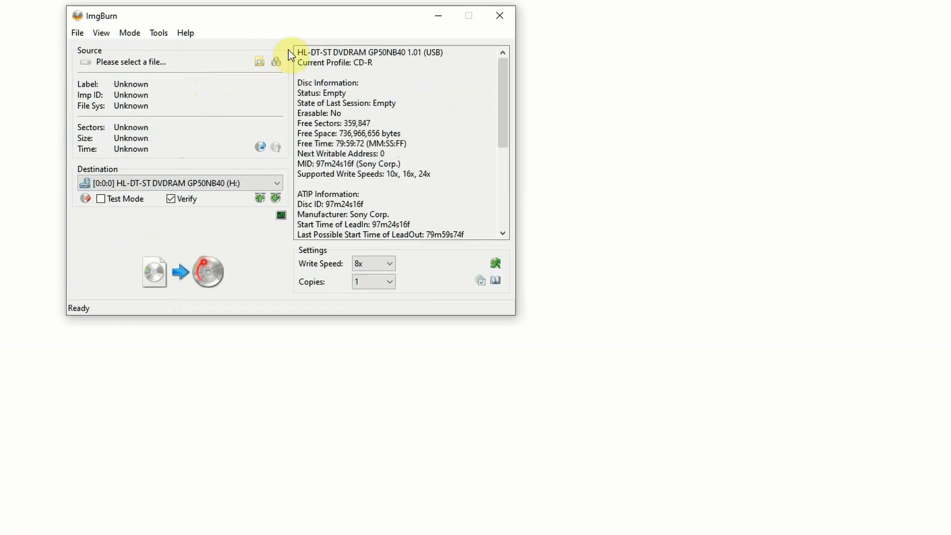
Choose burn.iso from the BURNTEST folder as ImgBurn's source image.
{"action": "left_click", "coordinate": [258, 62]}
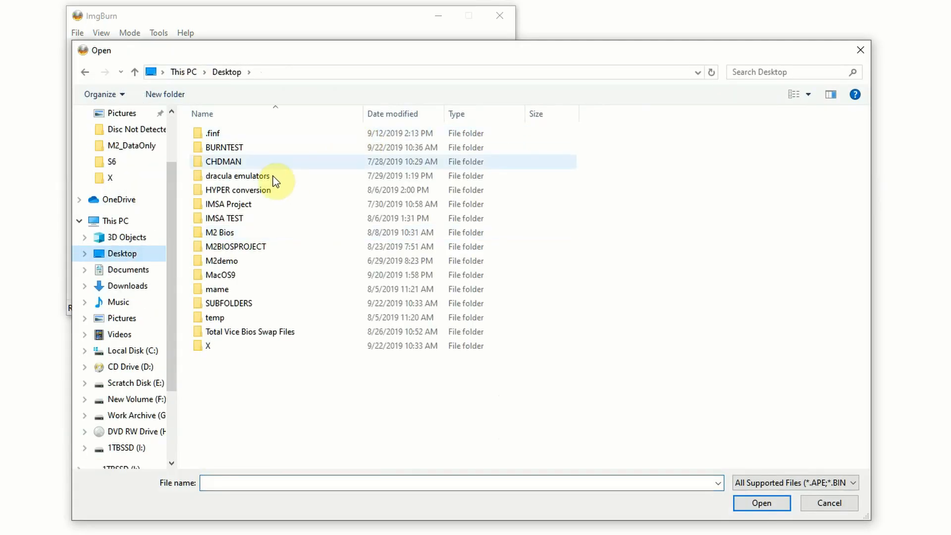
{"action": "double_click", "coordinate": [225, 146]}
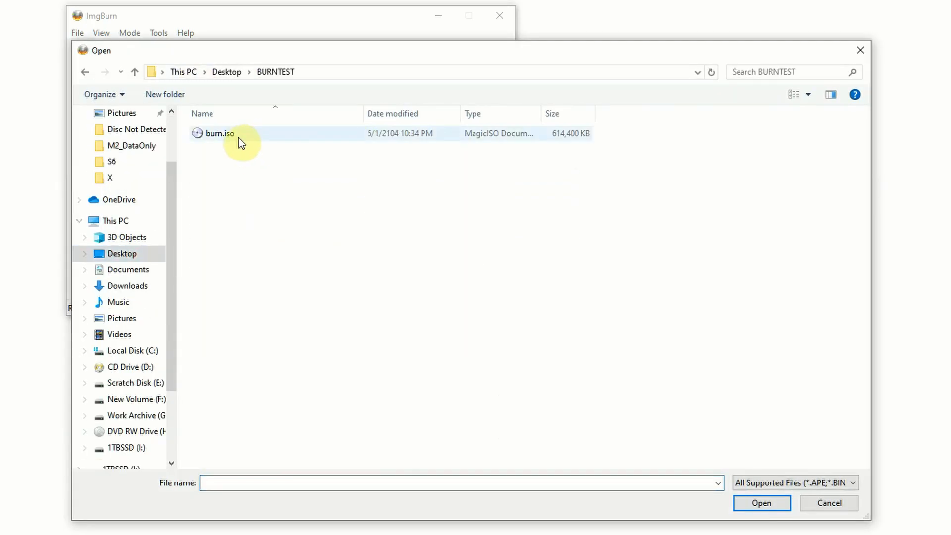
{"action": "left_click", "coordinate": [828, 503]}
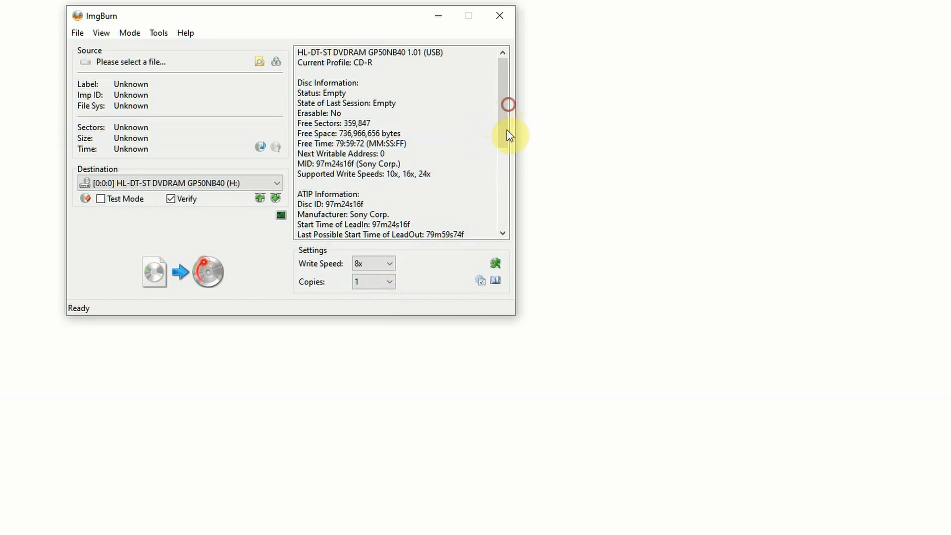
{"action": "mouse_move", "coordinate": [504, 128]}
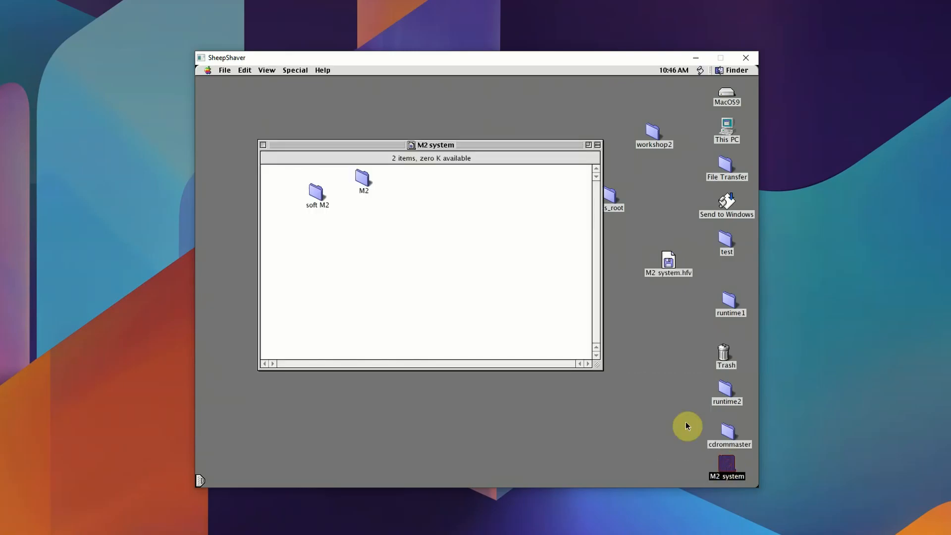
Launch UserStartup•3DO from the soft M2 folder.
{"action": "left_click", "coordinate": [317, 192]}
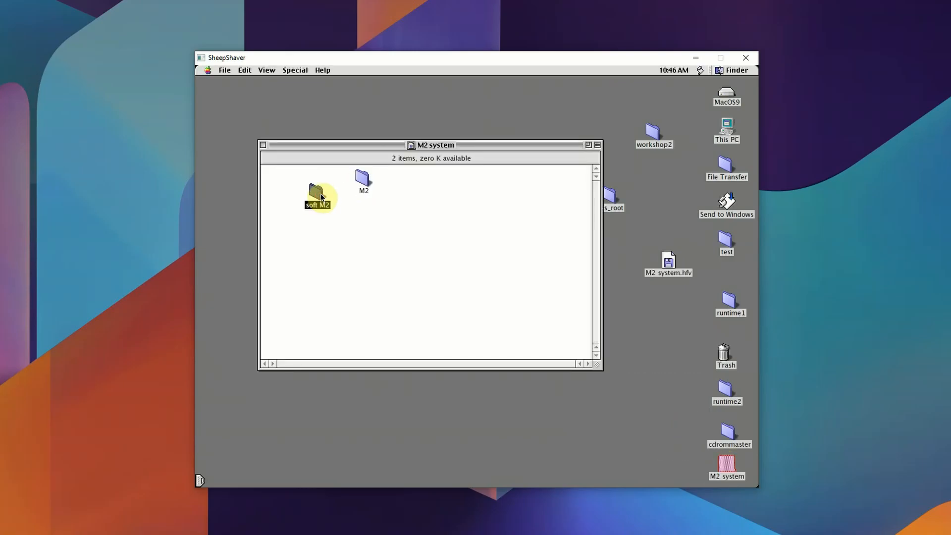
{"action": "double_click", "coordinate": [317, 192]}
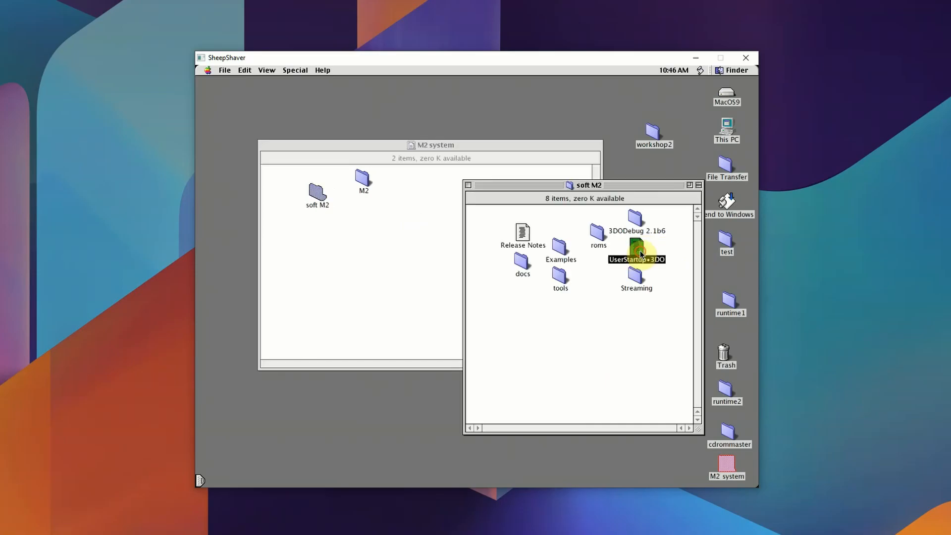
{"action": "double_click", "coordinate": [636, 249]}
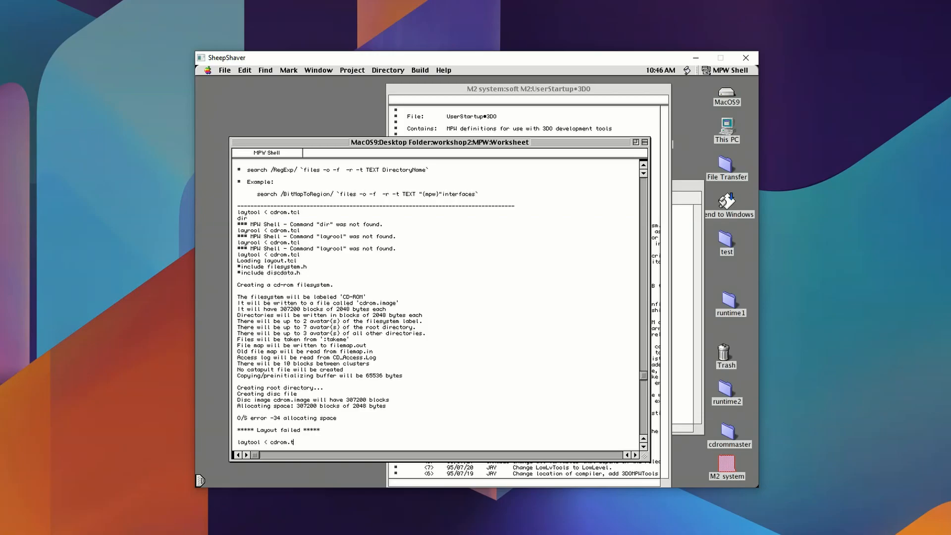
Retype 'laytool < cdrom.tcl' below the failed layout output.
{"action": "type", "text": "cl"}
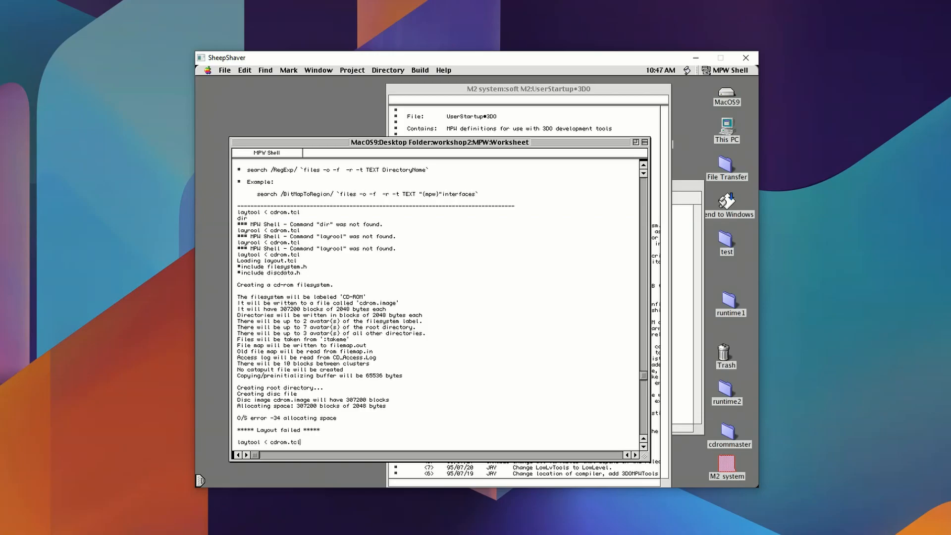